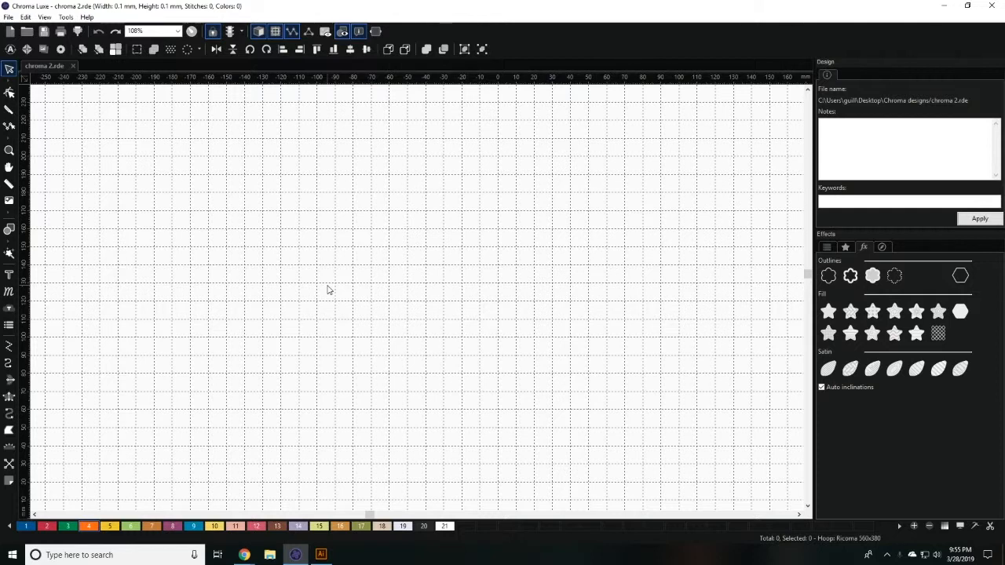
{"action": "mouse_move", "coordinate": [412, 260]}
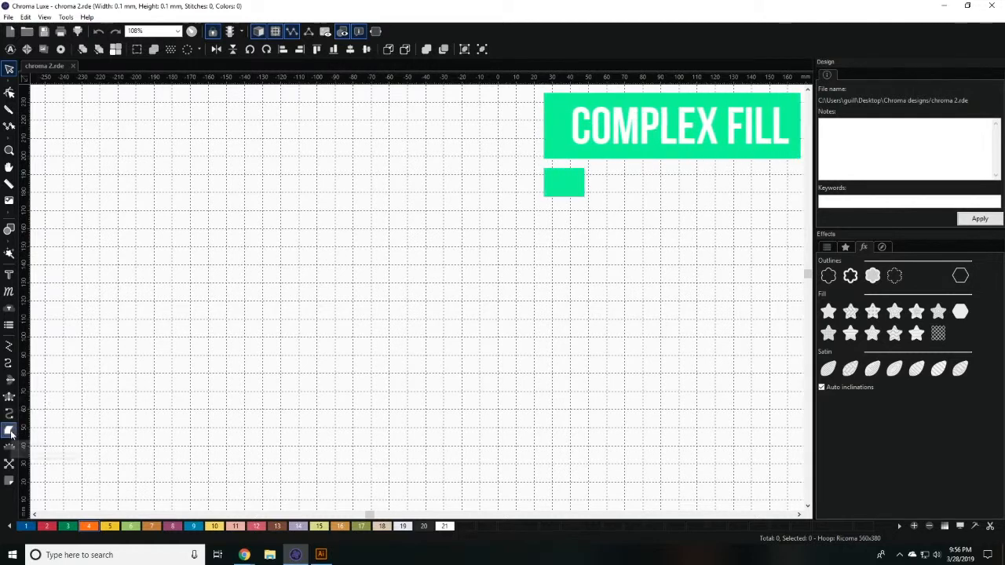
Switch to the Complex Fill tool to draw the orange embossed blob.
{"action": "left_click", "coordinate": [10, 430]}
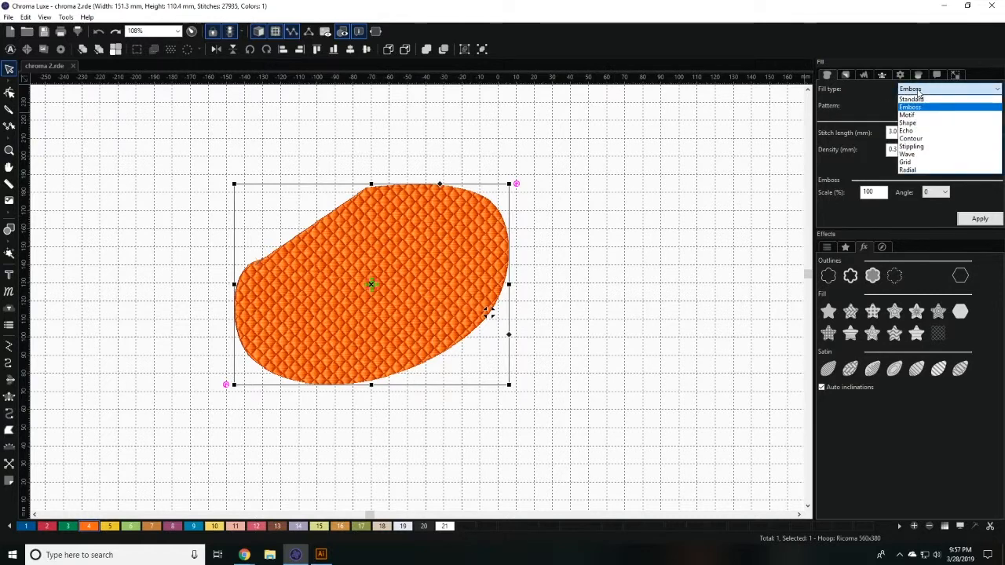
Change the blob's fill to Standard with Pattern 1 and step the density value.
{"action": "left_click", "coordinate": [911, 98]}
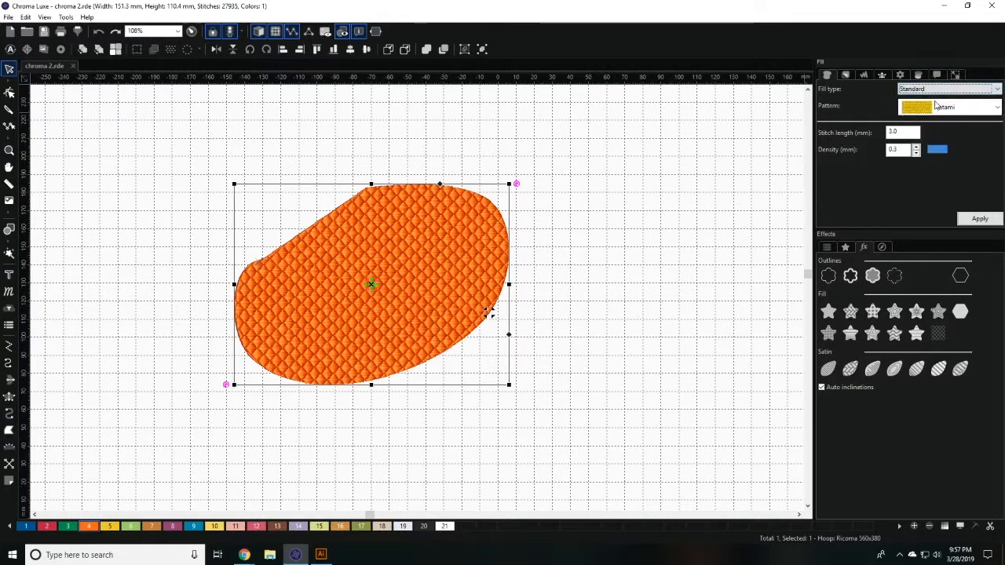
{"action": "left_click", "coordinate": [950, 106]}
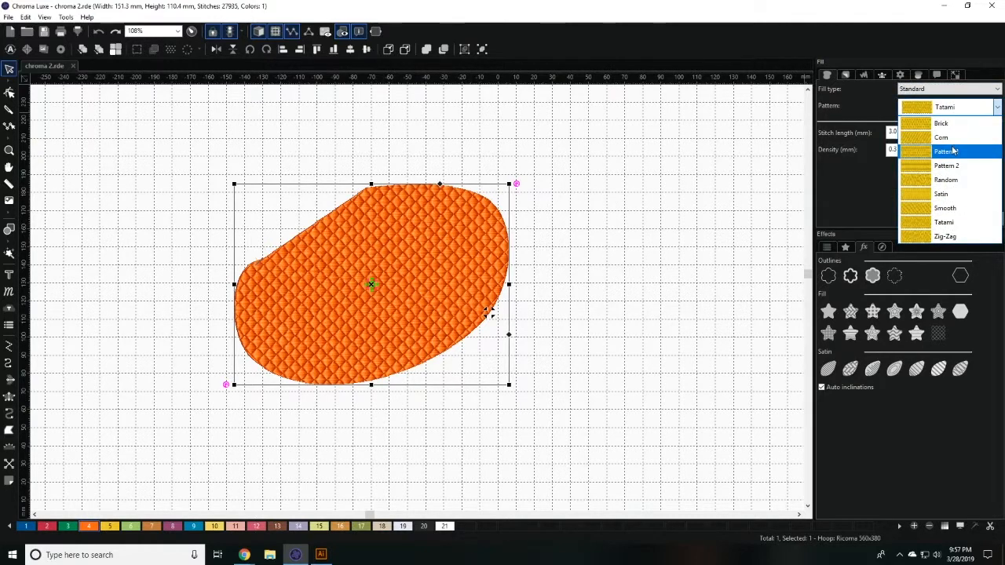
{"action": "left_click", "coordinate": [946, 150]}
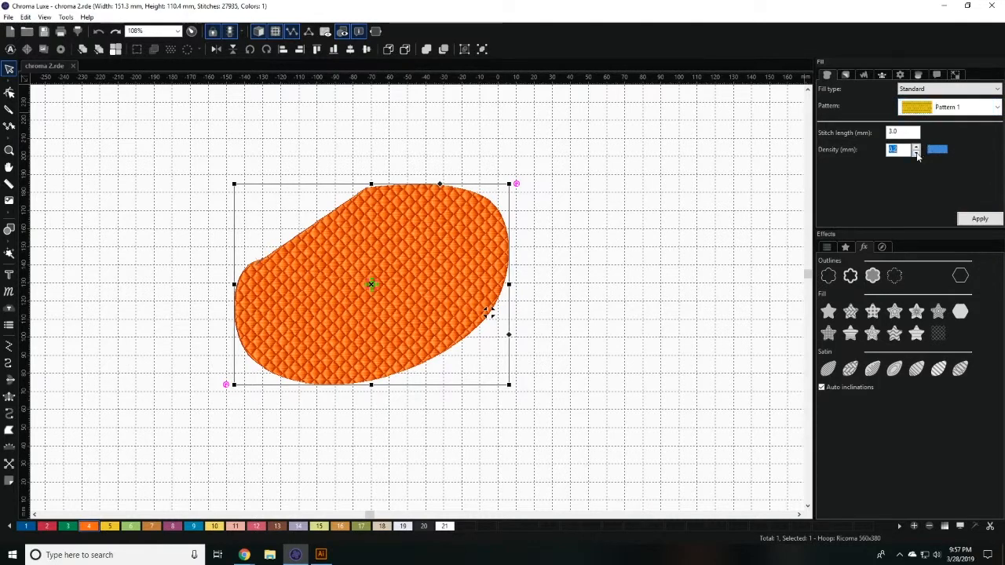
{"action": "left_click", "coordinate": [917, 146]}
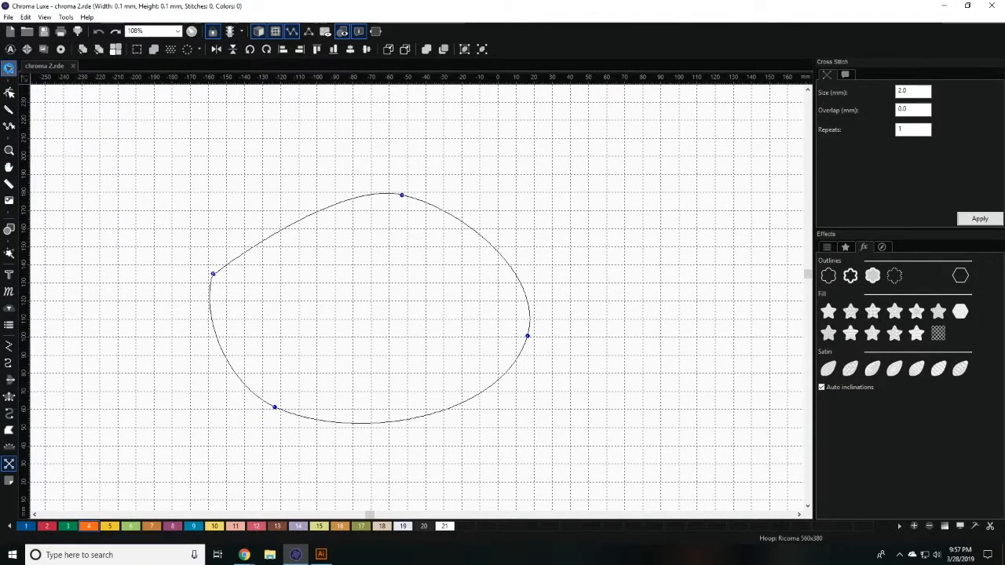
Close the new blob outline as cross stitch, then apply a standard Tatami fill preset.
{"action": "left_click", "coordinate": [979, 219]}
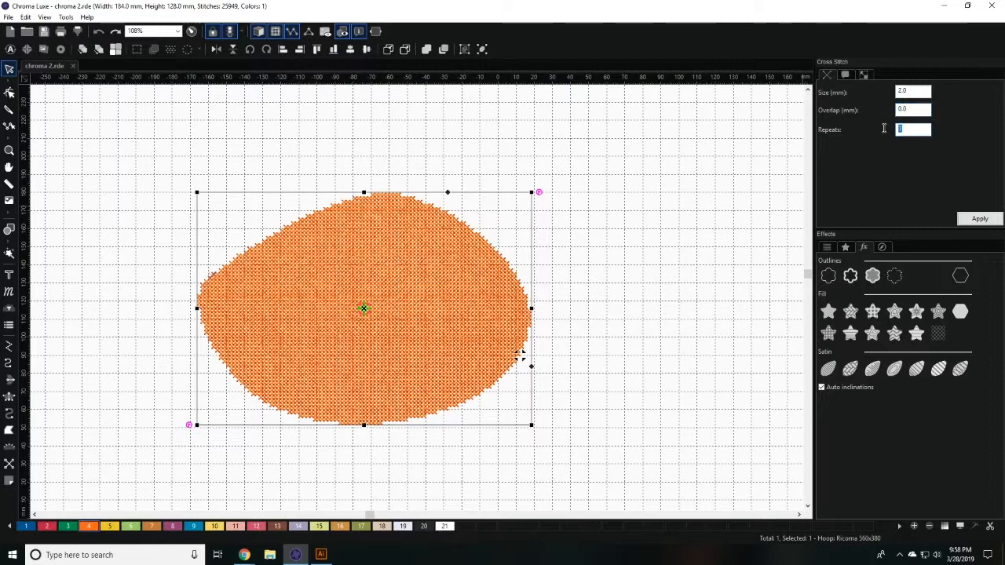
{"action": "left_click", "coordinate": [828, 311]}
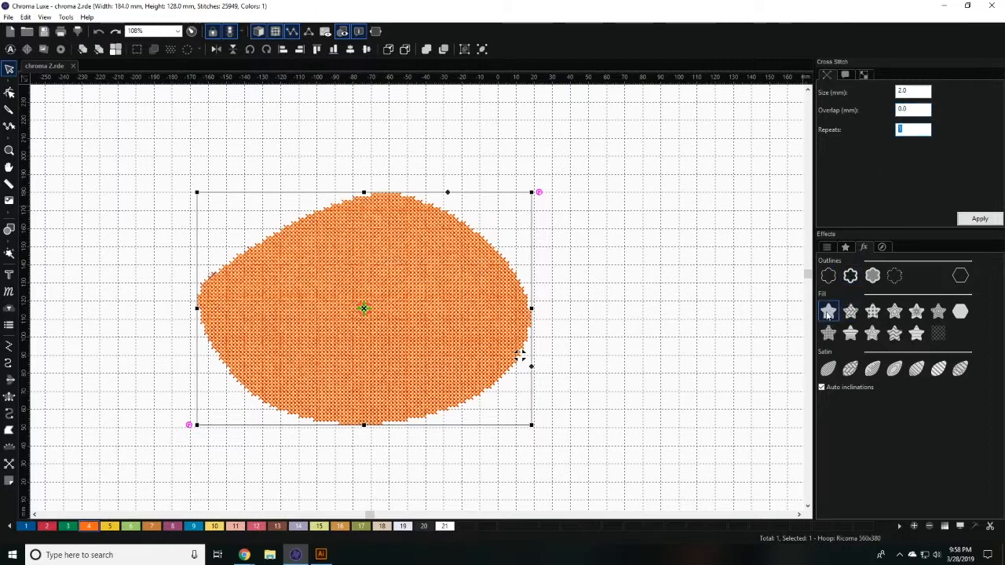
{"action": "left_click", "coordinate": [850, 311]}
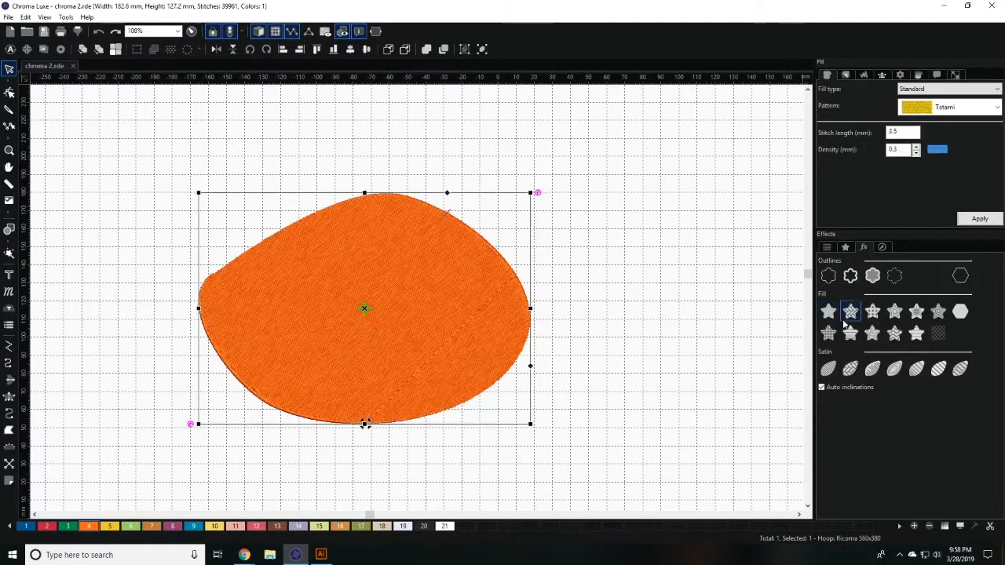